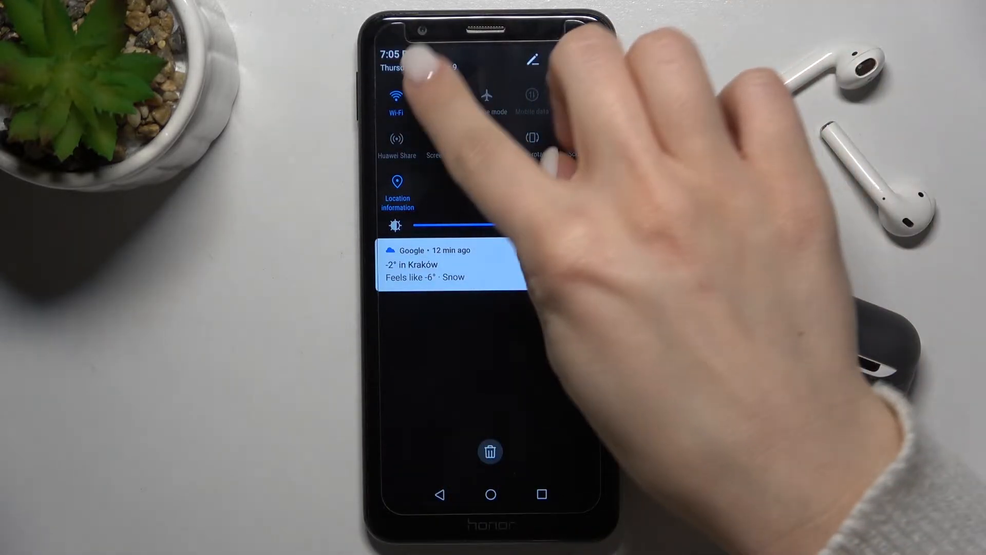
Step: Open the full Wi-Fi settings page and scroll its network list
{"action": "left_click", "coordinate": [397, 101]}
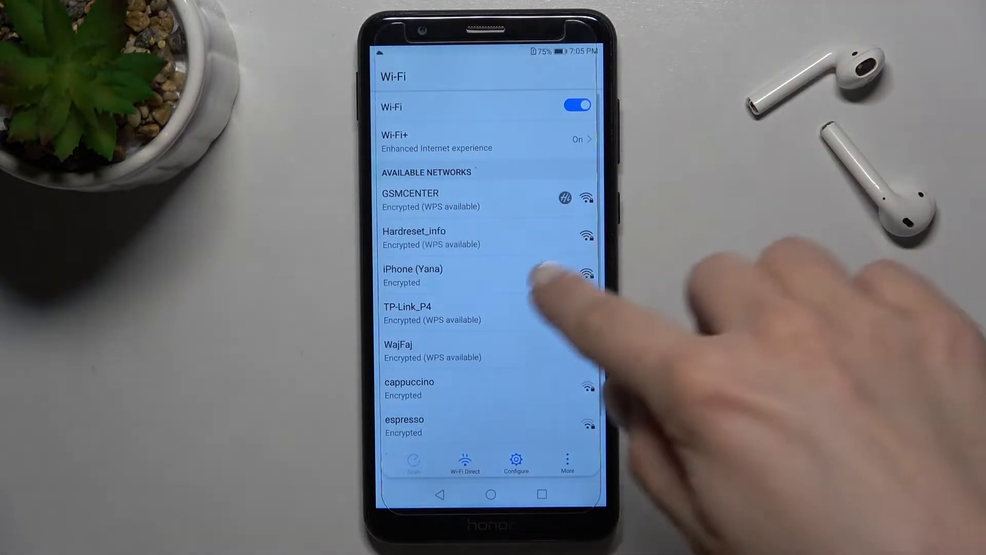
{"action": "scroll", "scroll_direction": "down", "scroll_amount": 3}
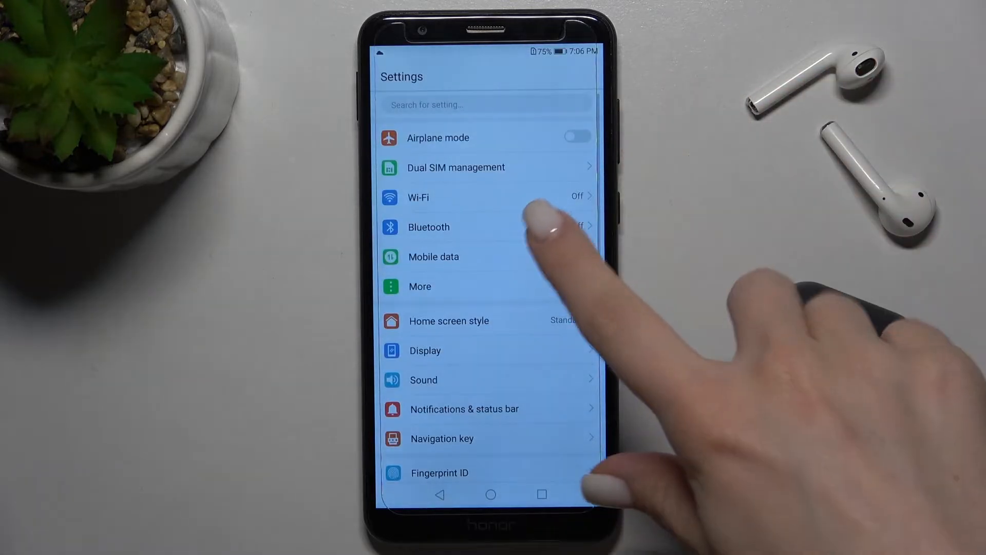
Step: Turn Wi-Fi on, browse available networks, and pick iPhone (Yana)
{"action": "left_click", "coordinate": [418, 197]}
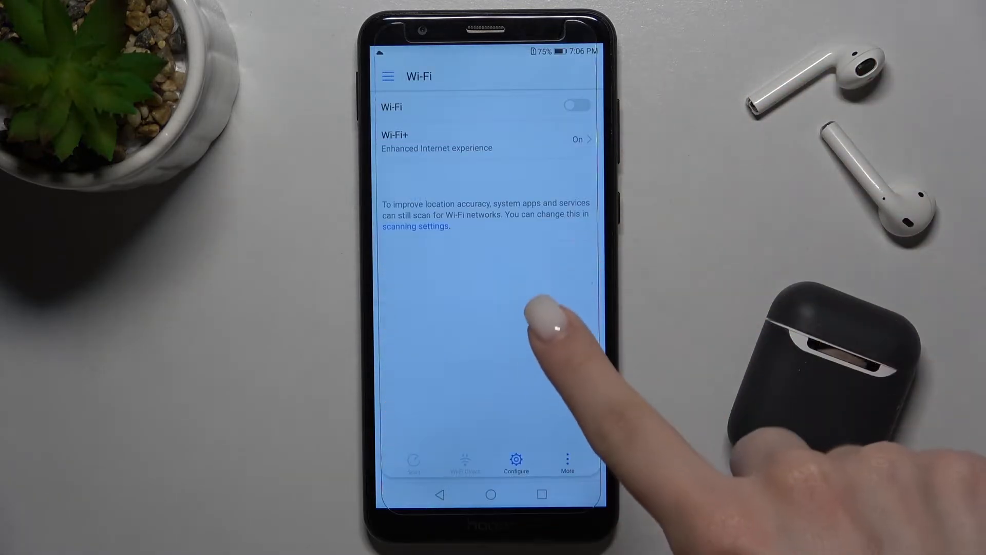
{"action": "left_click", "coordinate": [575, 105]}
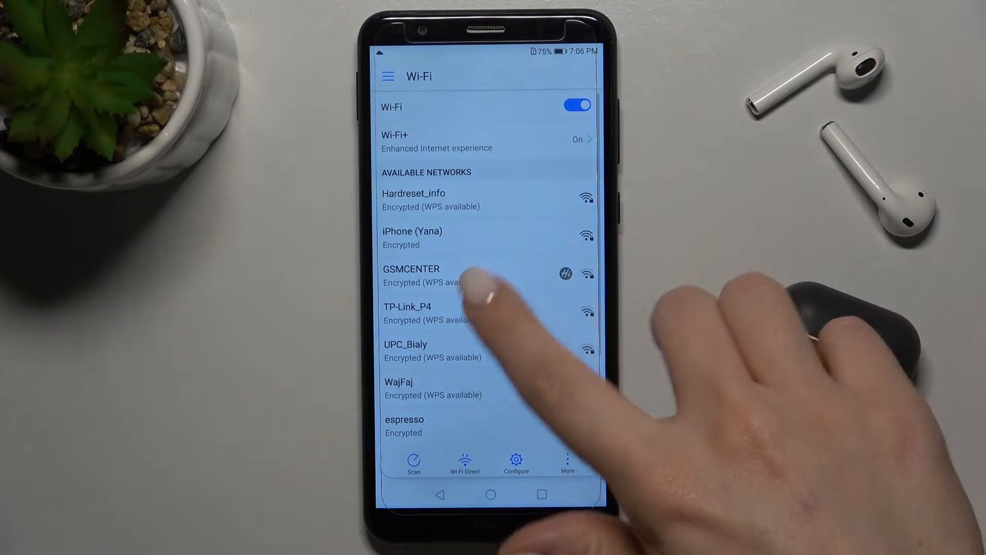
{"action": "scroll", "scroll_direction": "down", "scroll_amount": 3}
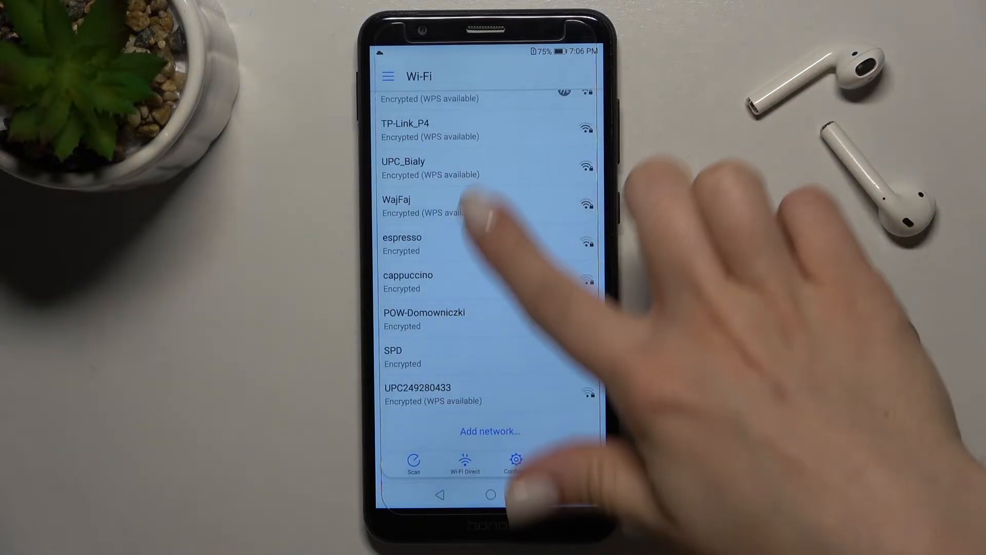
{"action": "scroll", "scroll_direction": "down", "scroll_amount": 3}
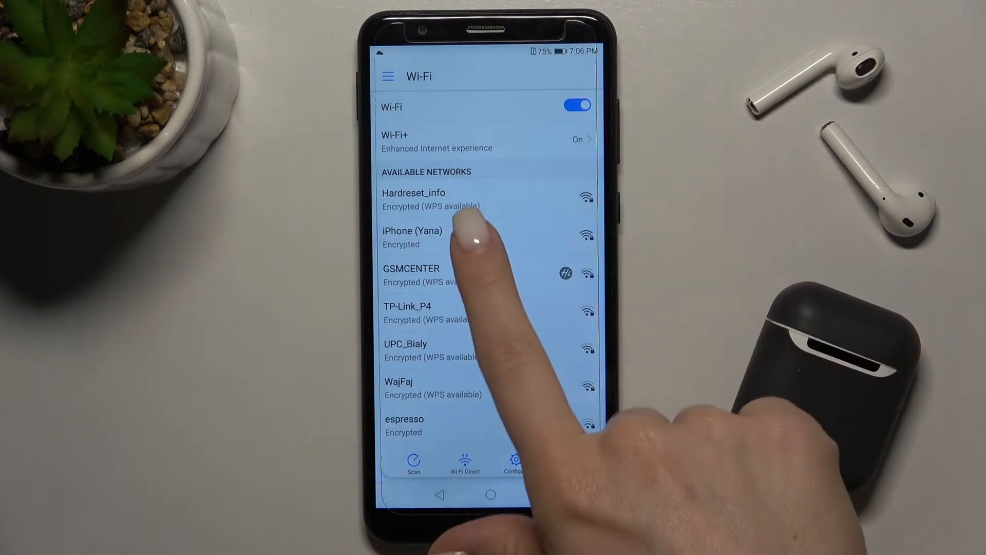
{"action": "left_click", "coordinate": [412, 231]}
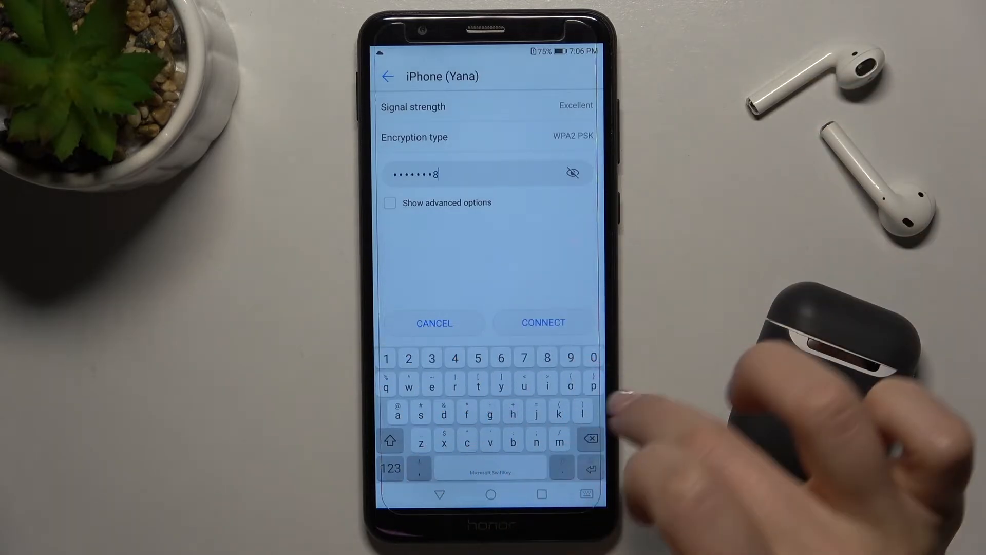
{"action": "left_click", "coordinate": [572, 173]}
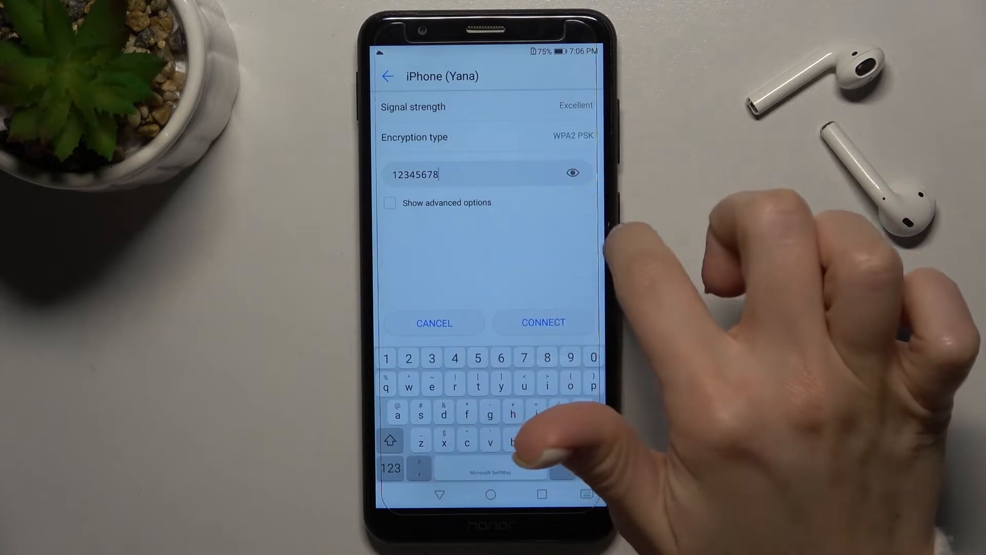
{"action": "left_click", "coordinate": [571, 173]}
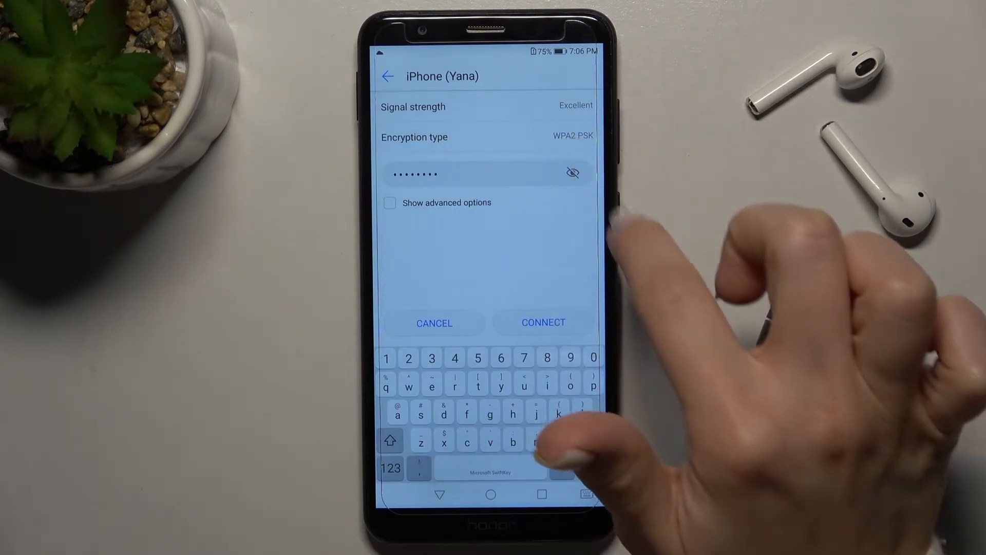
{"action": "left_click", "coordinate": [572, 172]}
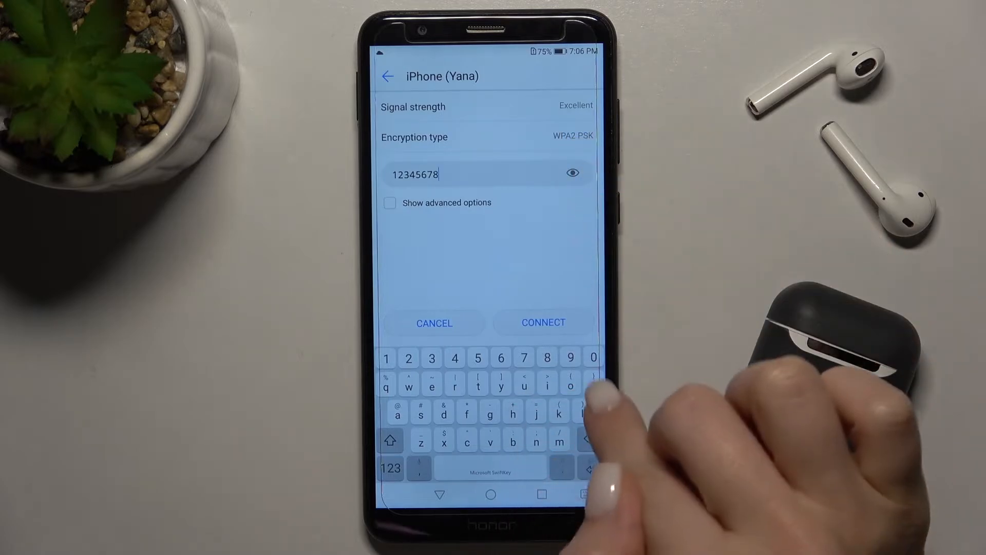
{"action": "left_click", "coordinate": [543, 322]}
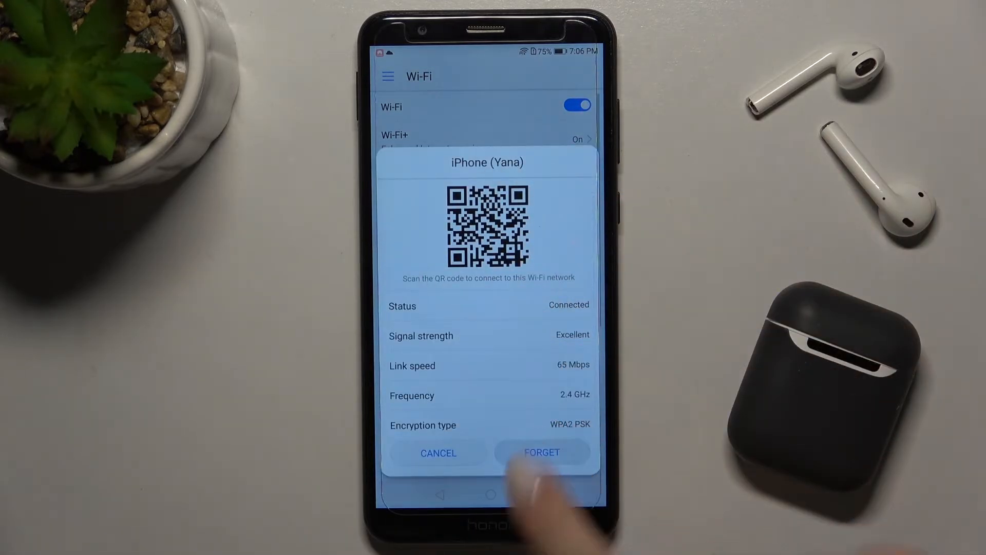
Step: Forget the saved iPhone (Yana) network and scroll the available networks
{"action": "left_click", "coordinate": [541, 452]}
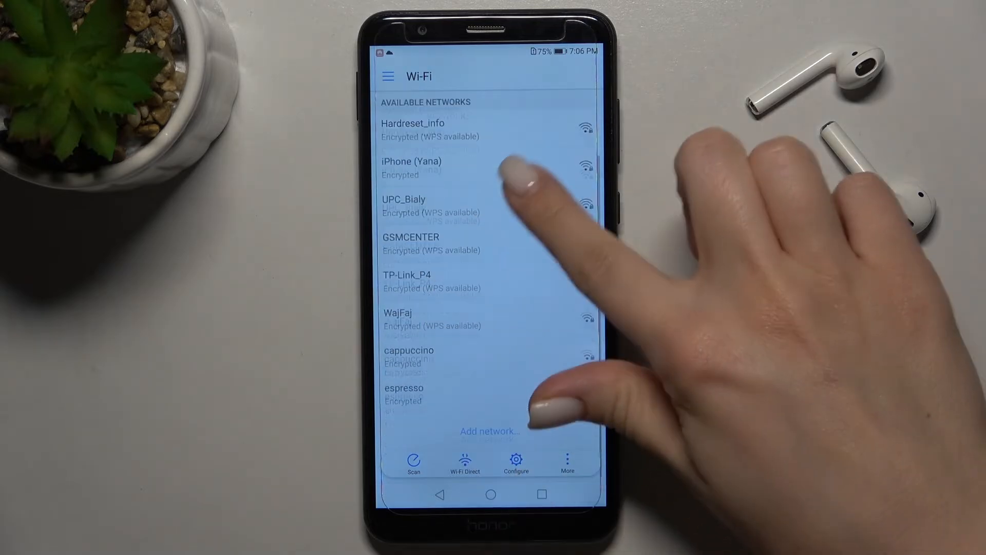
{"action": "scroll", "scroll_direction": "down", "scroll_amount": 3}
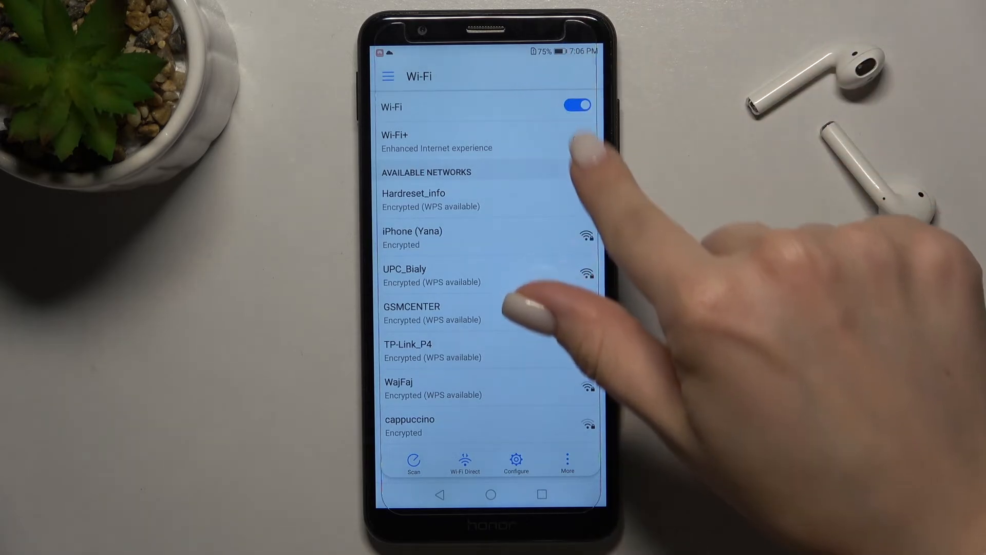
Step: Switch Wi-Fi off and bring up the recent apps overview
{"action": "left_click", "coordinate": [576, 104]}
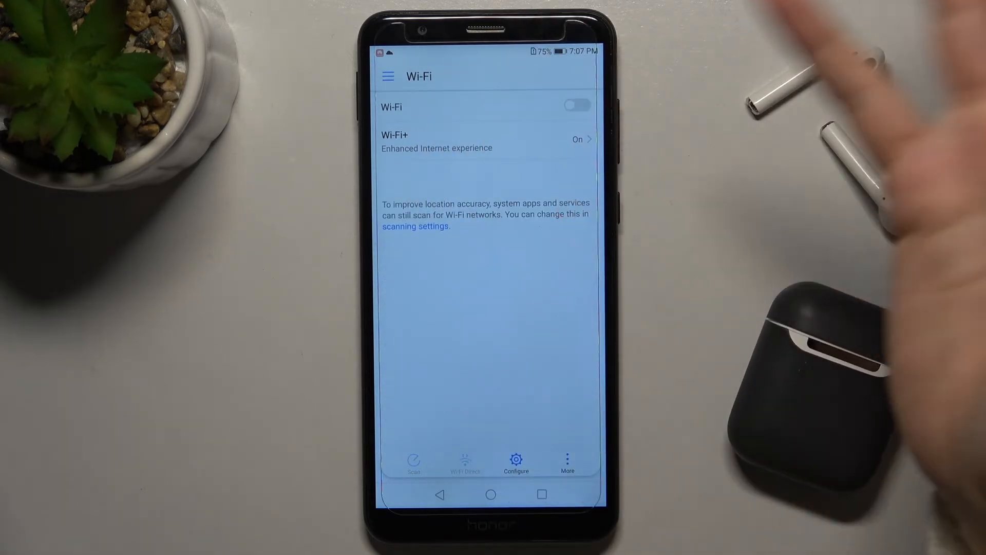
{"action": "left_click", "coordinate": [575, 104]}
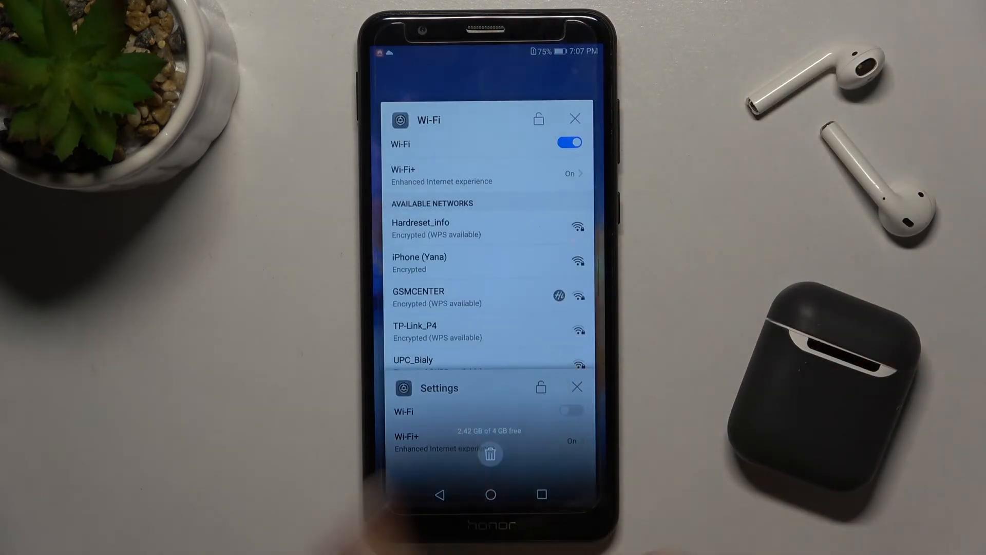